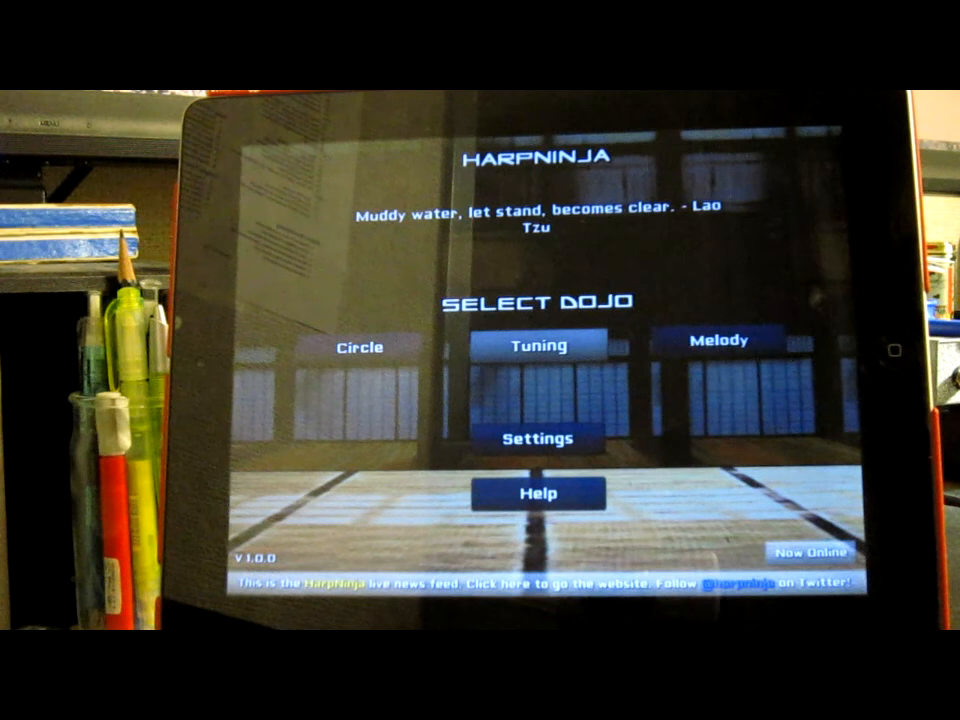
# Tap Tuning on the Select Dojo screen to enter the Tuning dojo.
pyautogui.click(538, 345)
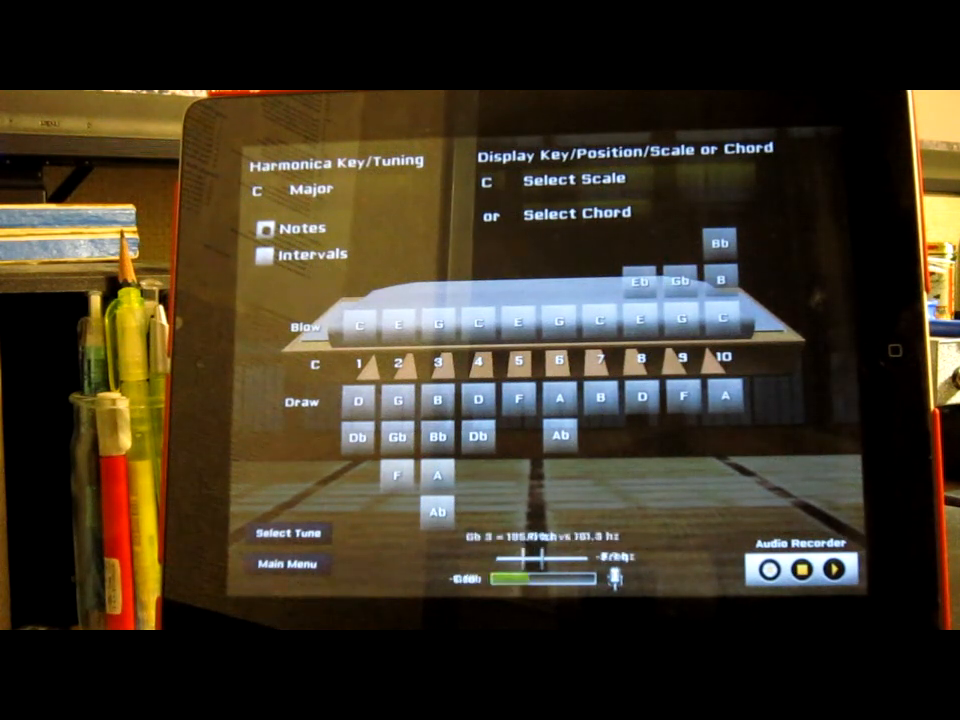
# Play blow hole 4 so C5 lights up reading 523.3 Hz against 524.8 Hz.
pyautogui.click(478, 325)
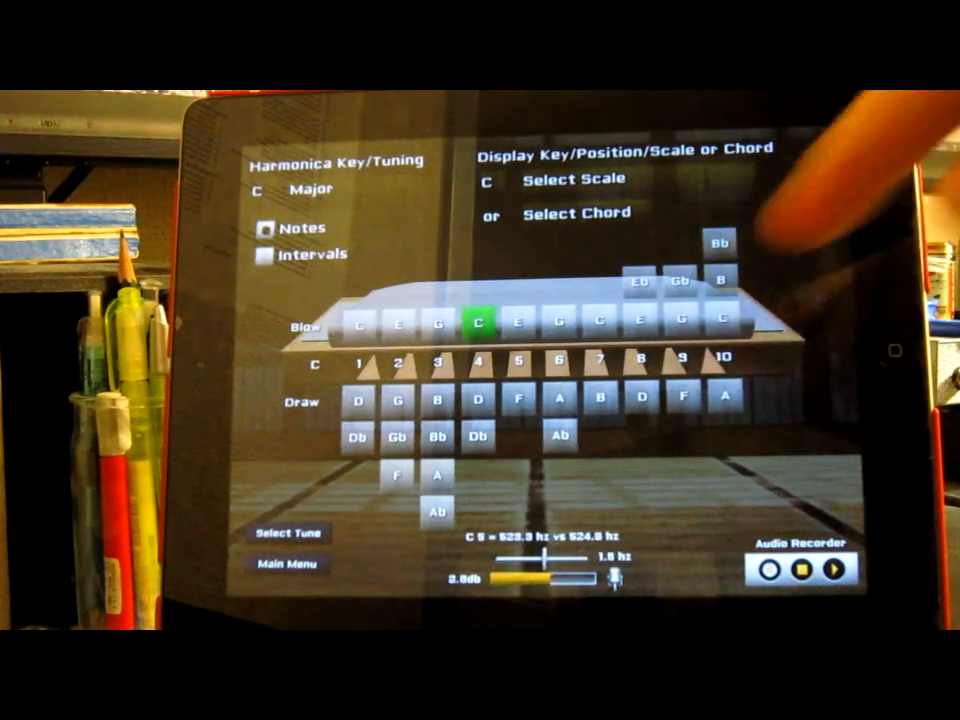
# Play draw 5, draw 4 bend, blow and draw 2, and draw 2 whole-step bend (F4, 345.2 Hz).
pyautogui.click(515, 392)
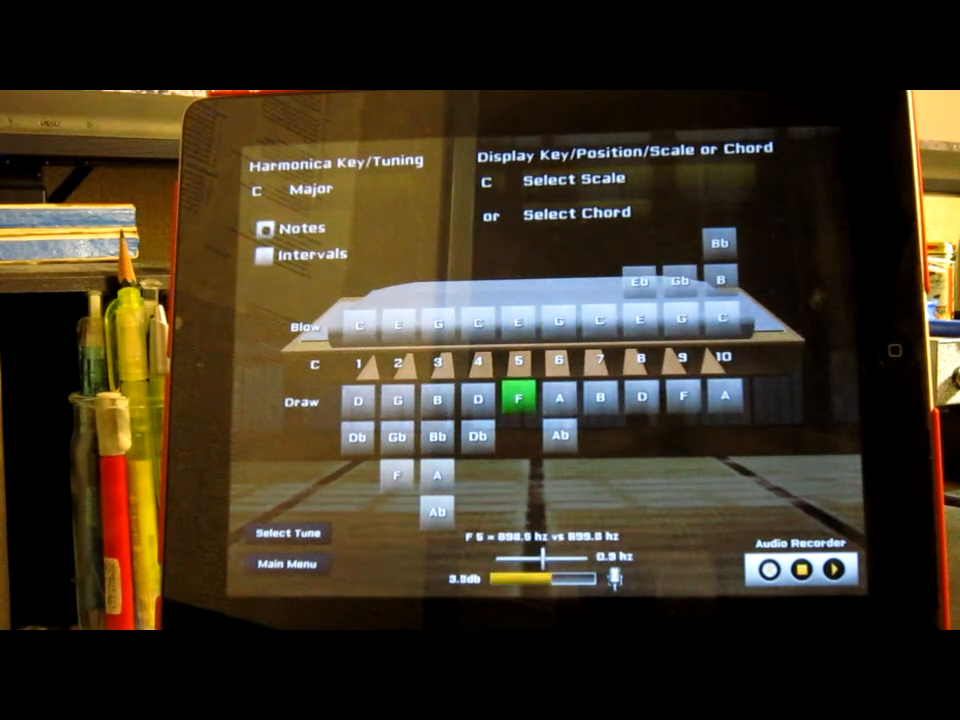
pyautogui.click(470, 437)
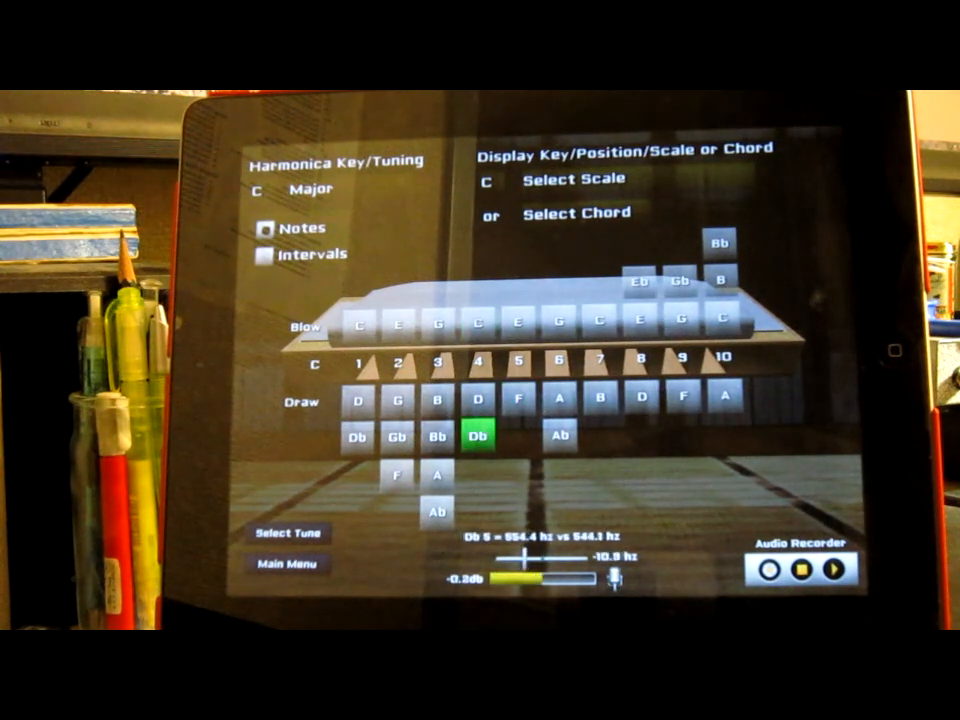
pyautogui.click(478, 401)
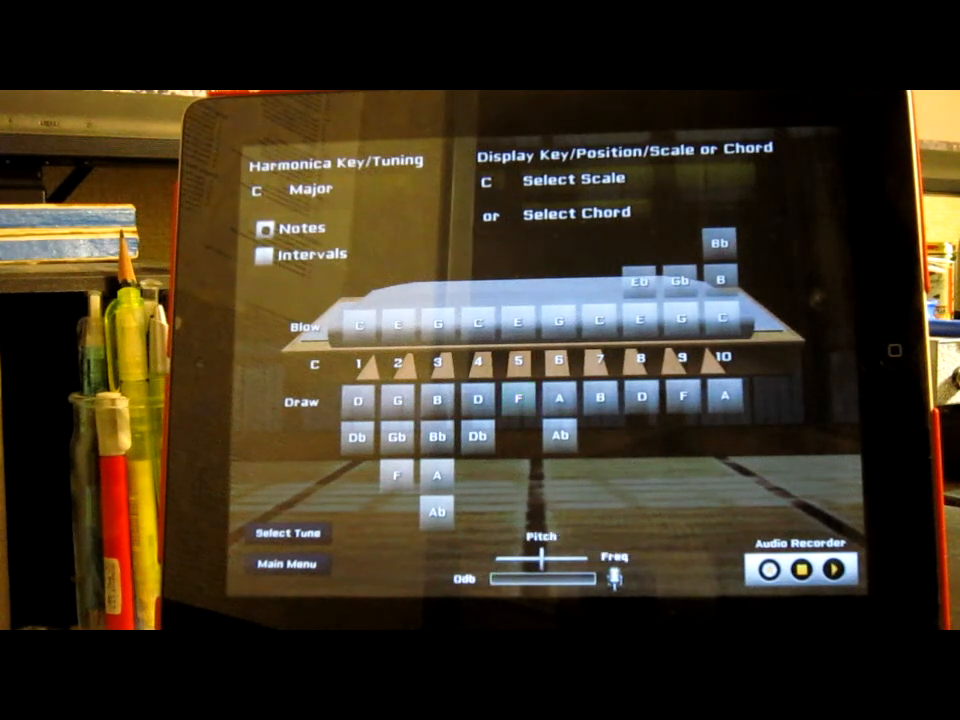
pyautogui.click(436, 328)
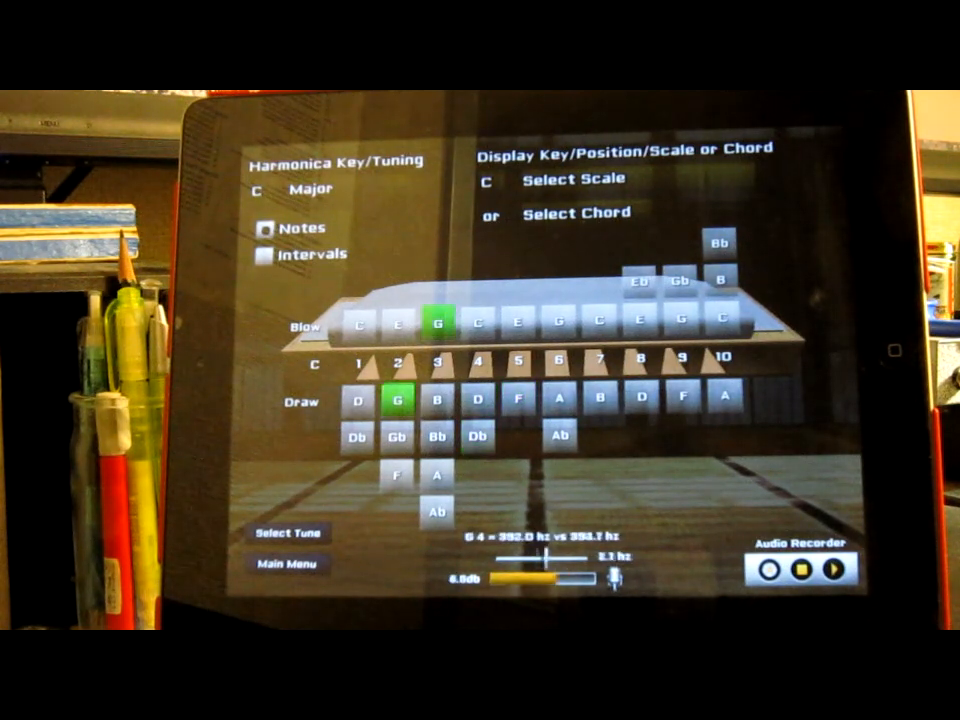
pyautogui.click(398, 474)
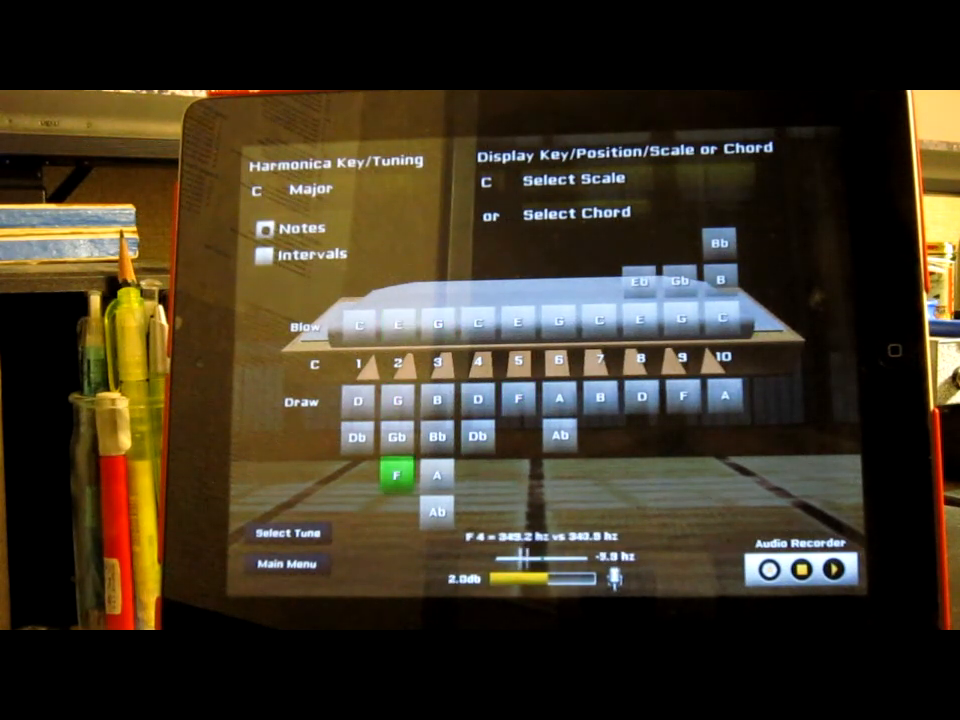